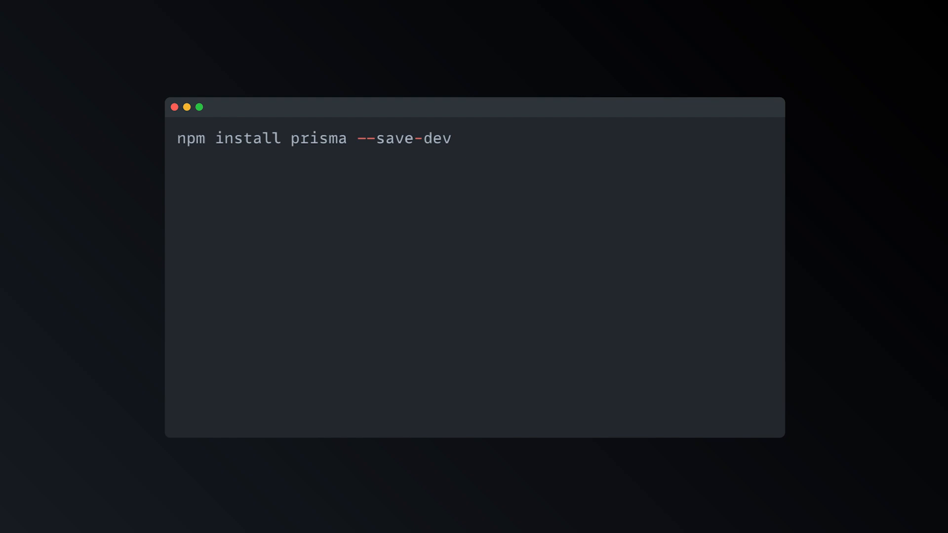
- Initialise a Prisma project with PostgreSQL as the datasource provider
{"action": "type", "text": "npx prisma init --datasource-provider postgresql"}
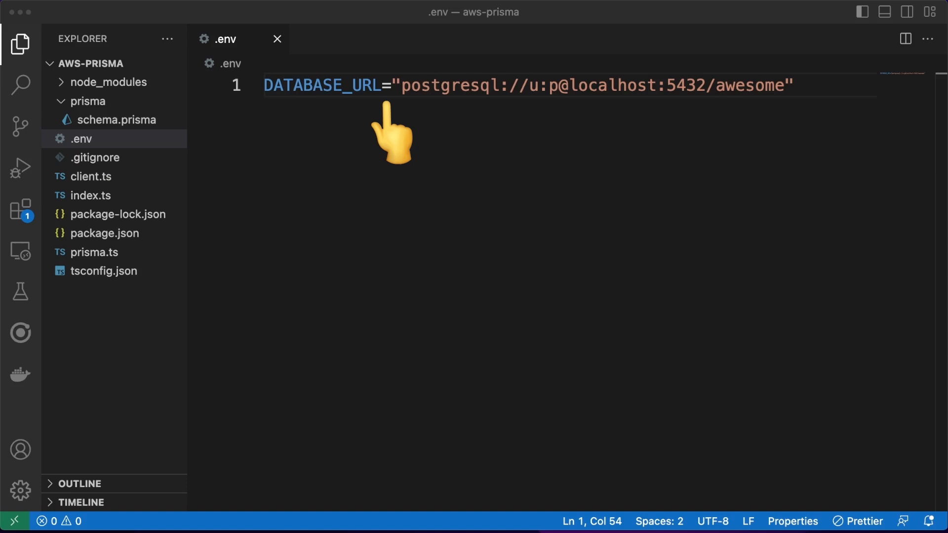
- Open schema.prisma from the Explorer to begin the Post model
{"action": "left_click", "coordinate": [116, 120]}
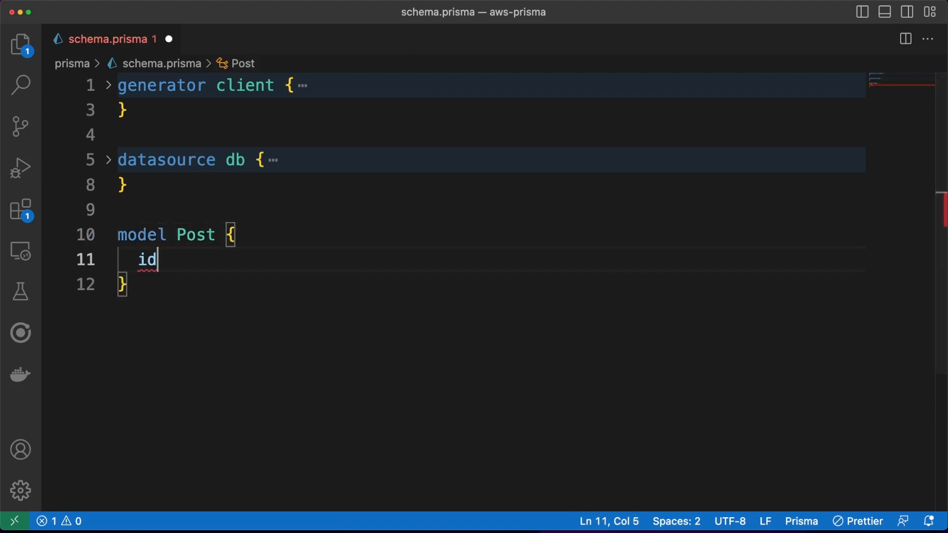
- Add a String id with uuid() default and a VarChar(255) title
{"action": "type", "text": "String    @id"}
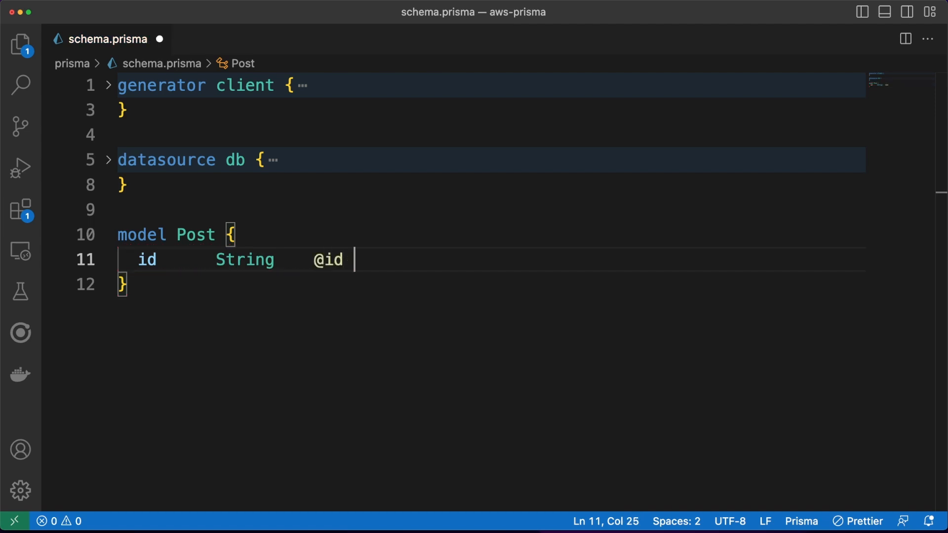
{"action": "type", "text": "@default(uuid()"}
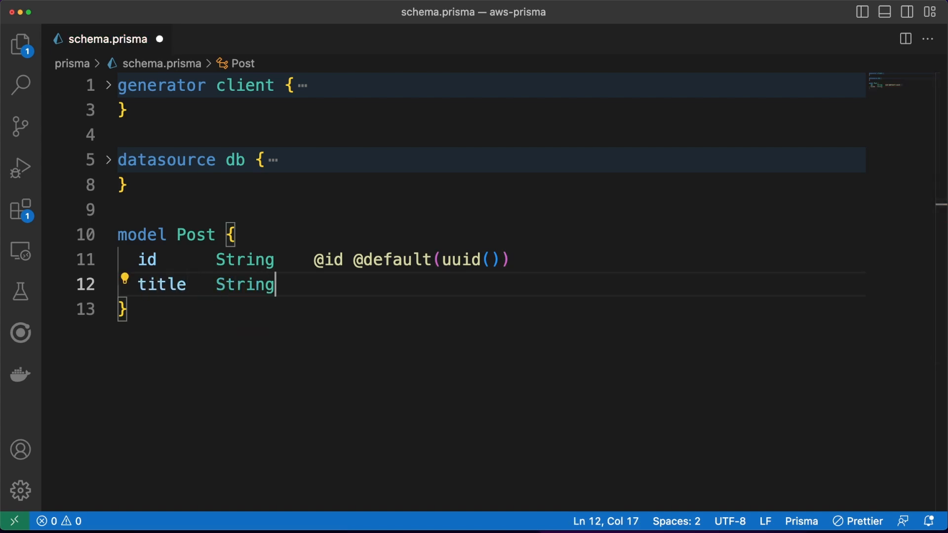
{"action": "type", "text": "@db.Va"}
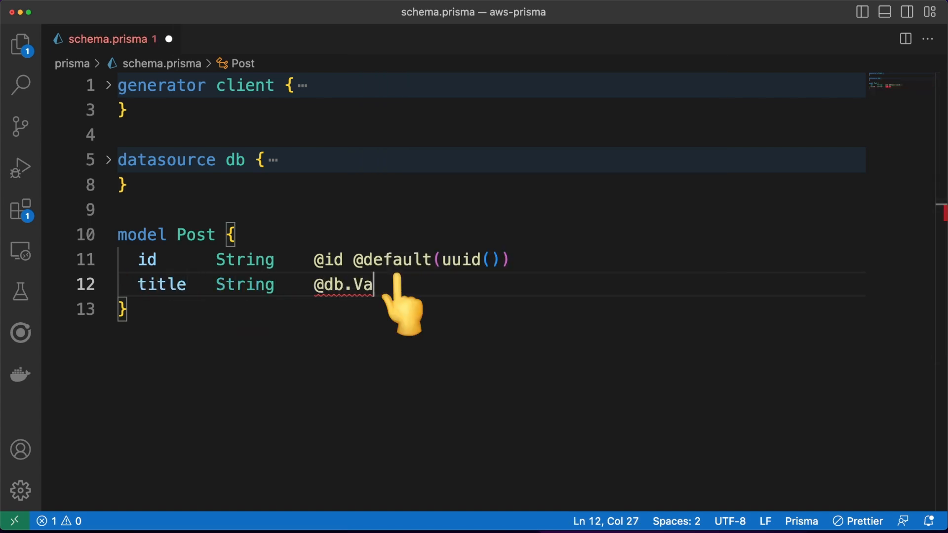
{"action": "type", "text": "rChar(255)"}
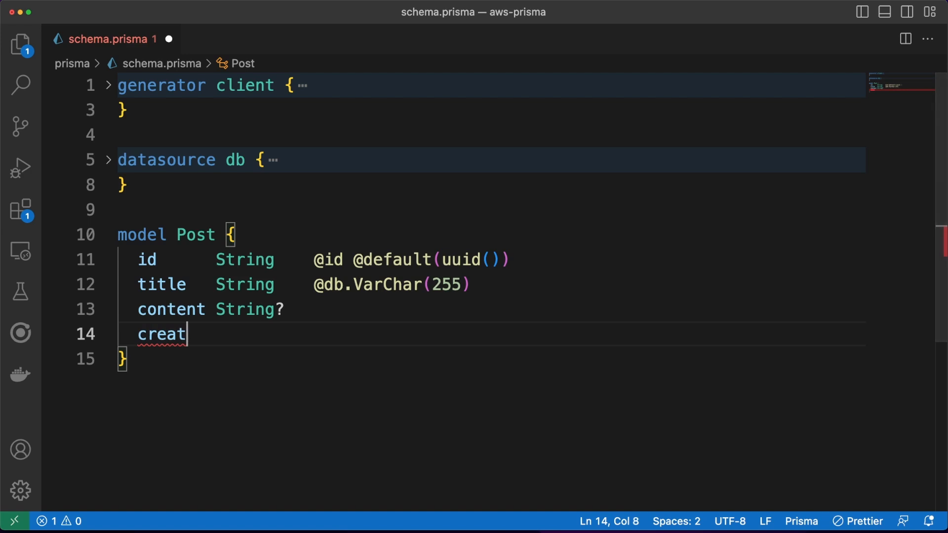
{"action": "type", "text": "edAt DateT"}
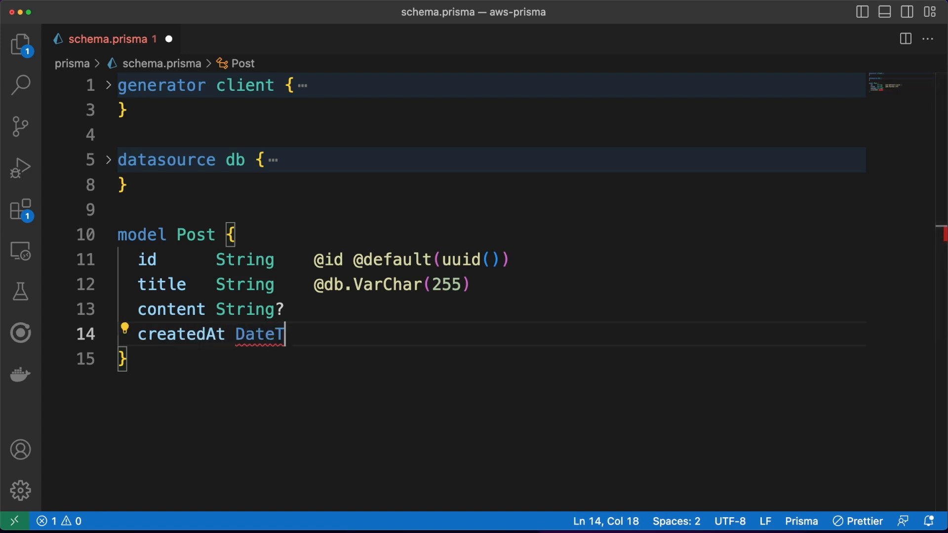
{"action": "type", "text": "ime @default()"}
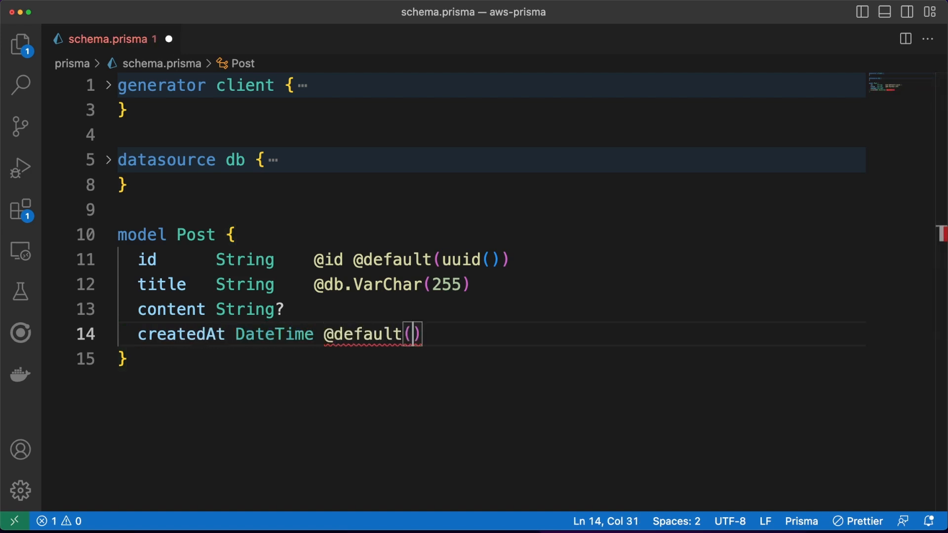
{"action": "type", "text": "now()"}
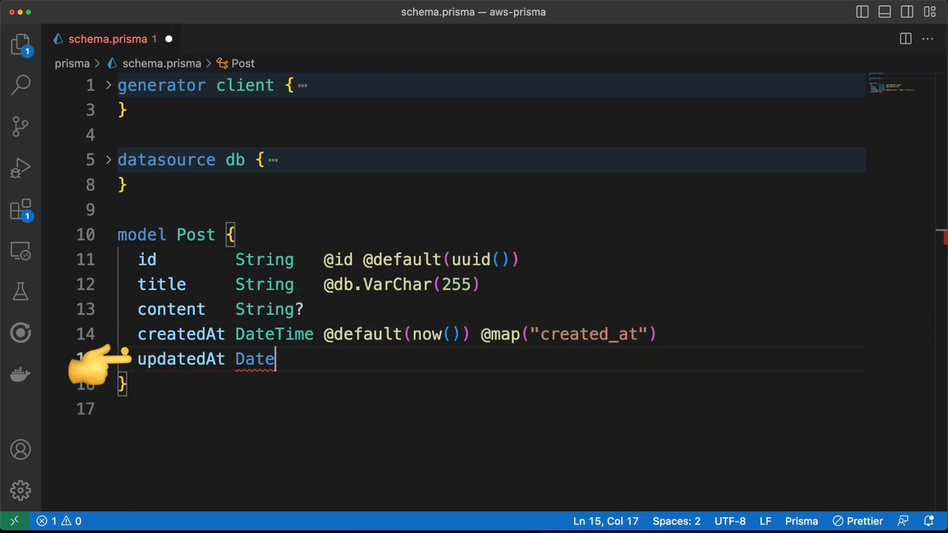
{"action": "type", "text": "Time @updatedAt @map(\"updated_at\")"}
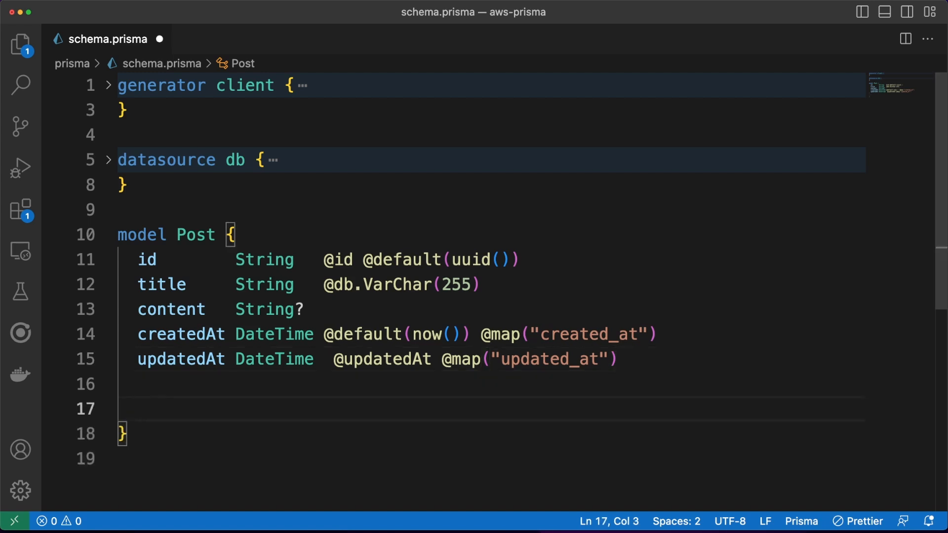
{"action": "type", "text": "@@map("}
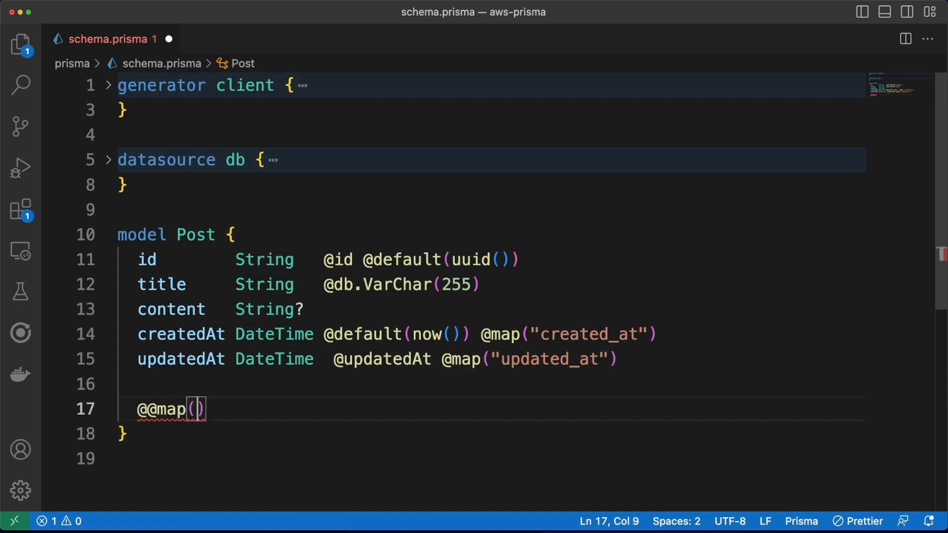
{"action": "type", "text": "\"post\""}
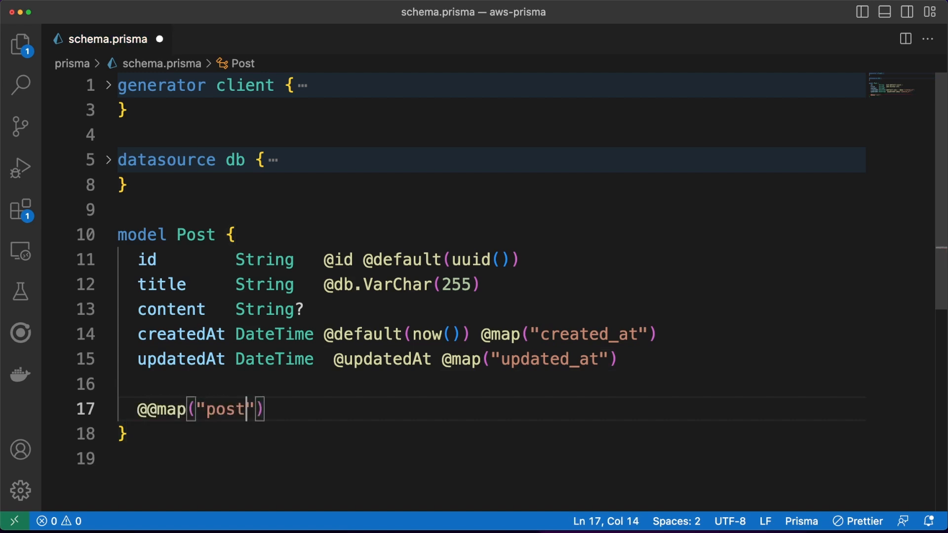